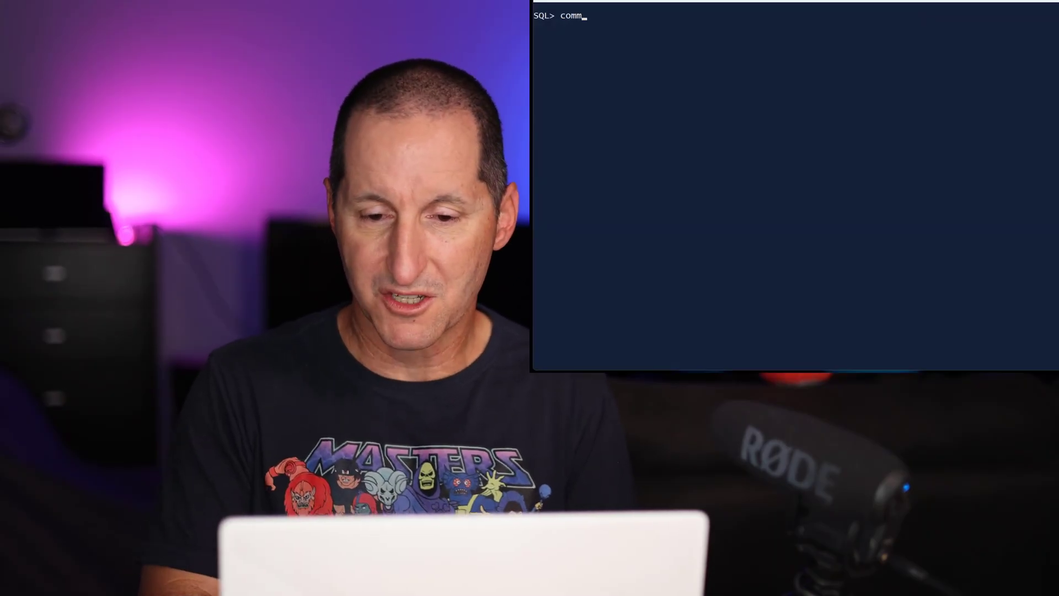
Comment on the person table, then start the pid column comment 'PID is the primary key'.
type("ent on table person")
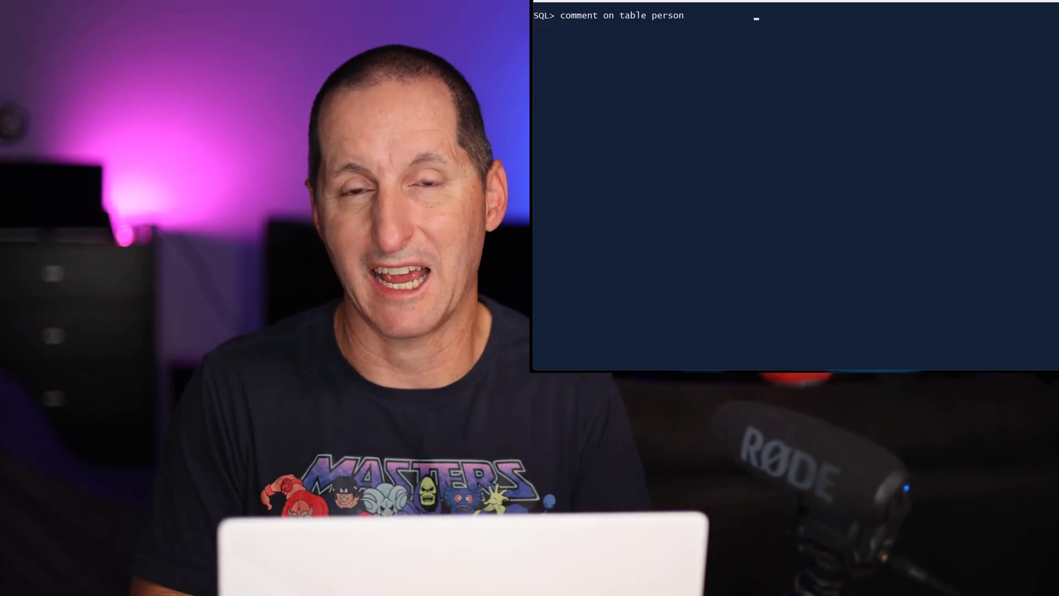
key("Return")
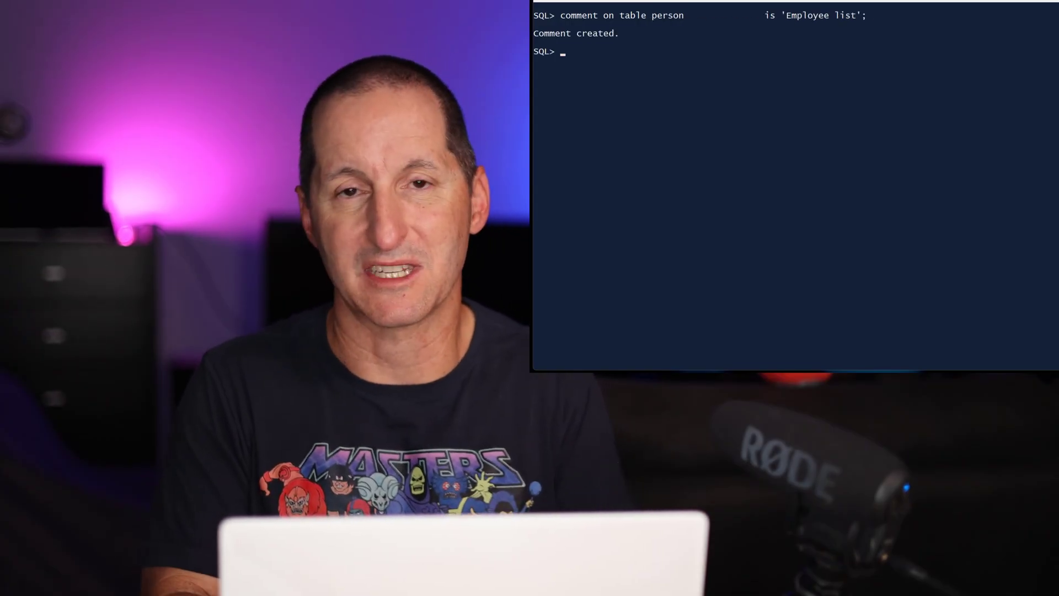
type("comment on column person.pid")
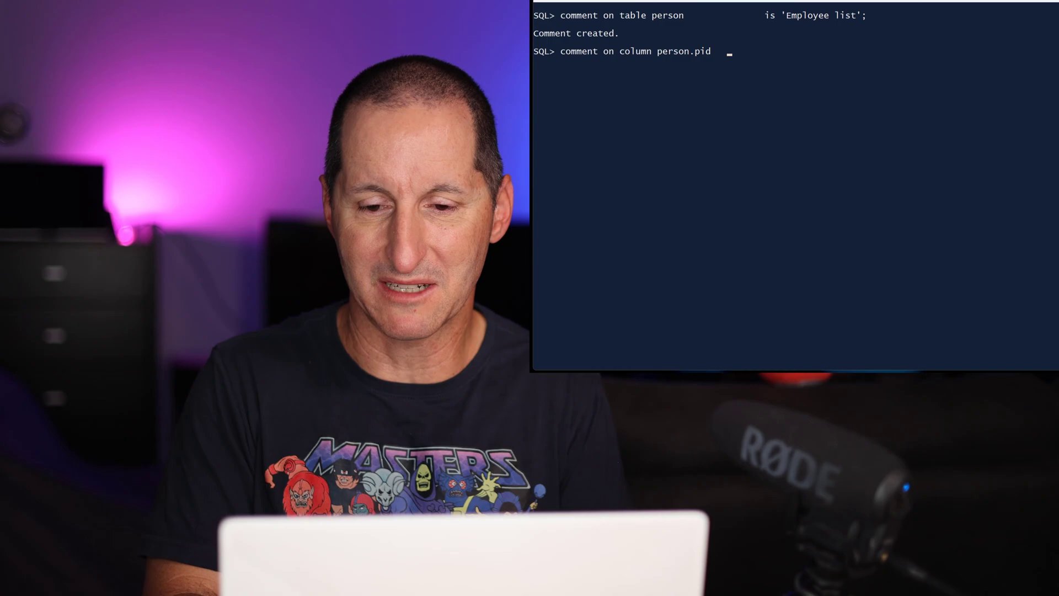
type("is 'PID is the primary key as generated by sequence';")
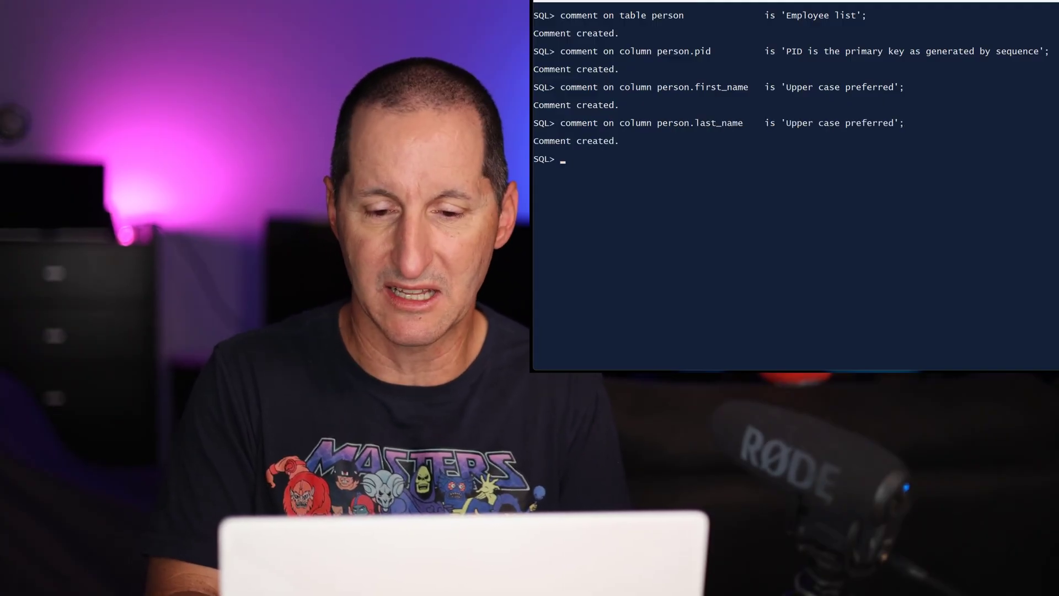
Add comments to the mobile column ('Not to be shown unless...') and the birth_date column.
type("comment on column person.mobile")
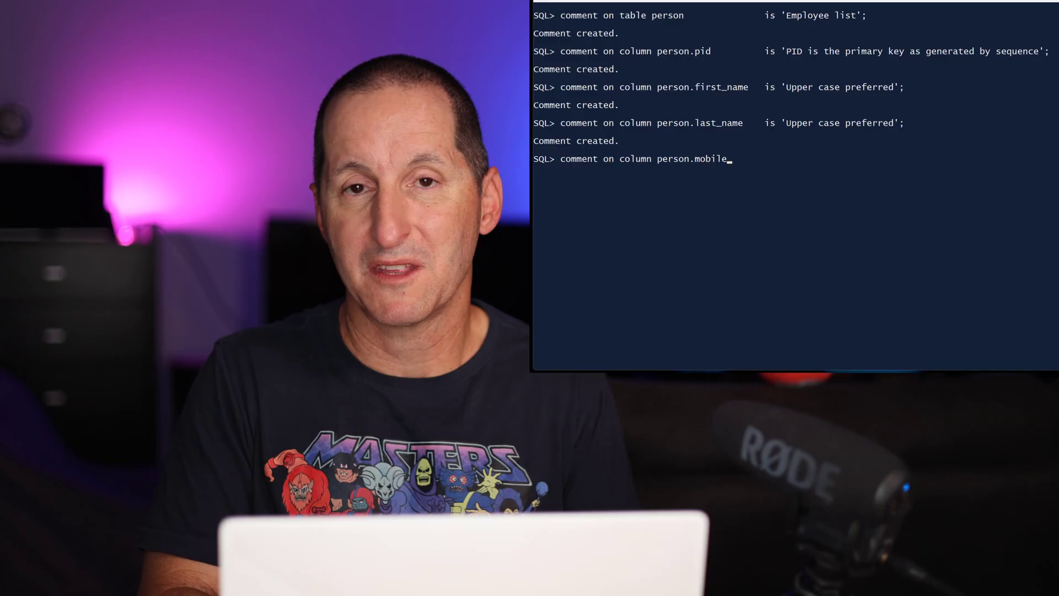
type("is 'Not to be shown unle")
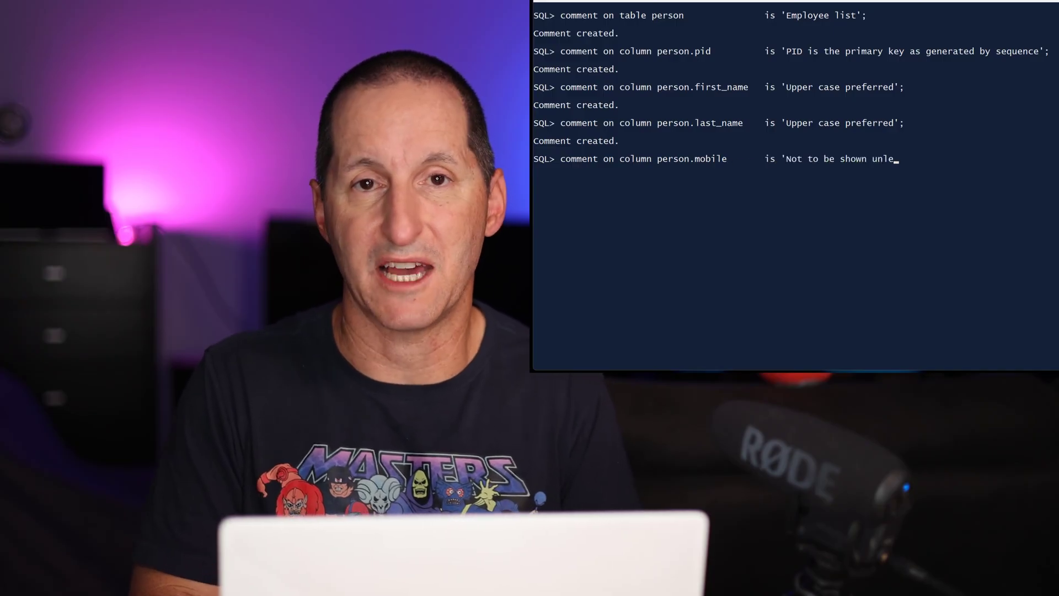
key("Return")
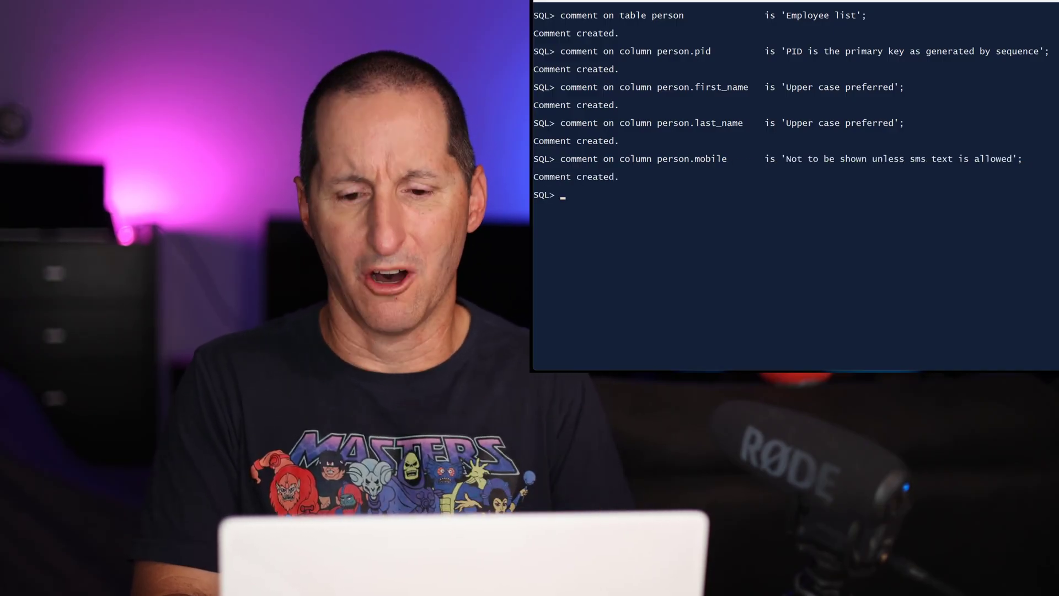
type("comment on column person.birth_date   is 'Not to be shown un")
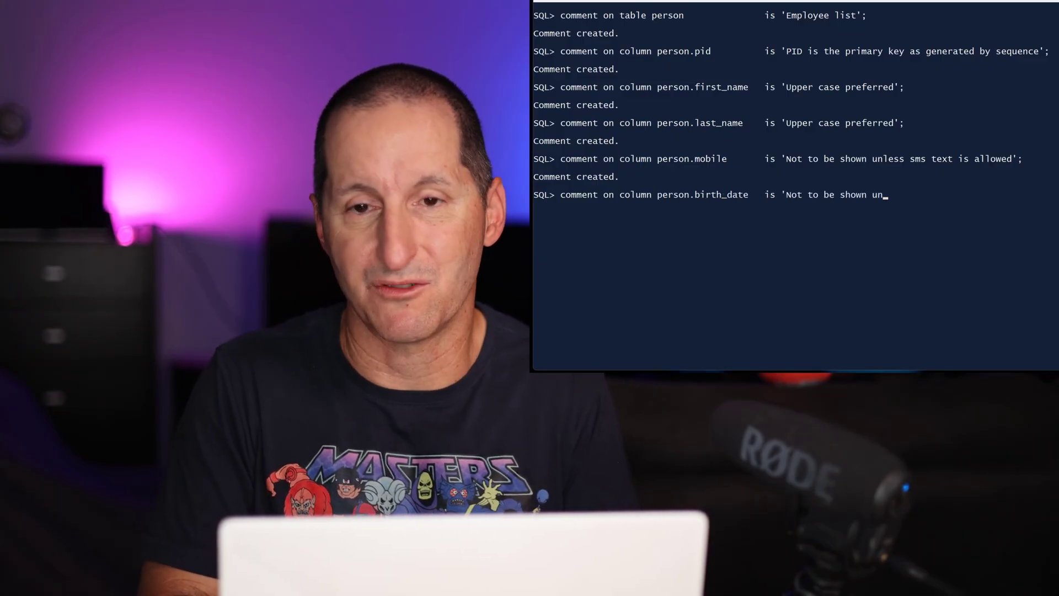
key("Return")
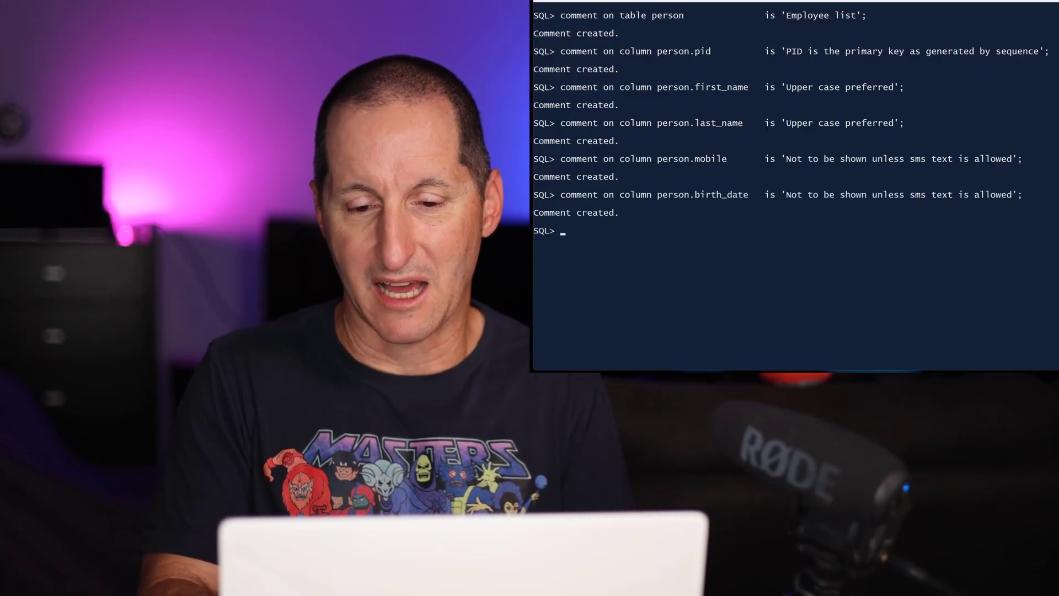
Add comments to the credit_card and email_adress columns, noting they are redacted except for admins.
type("comment on column person.credit_card  is 'Should be redacted at all times';")
type("comment on column person.email_adress is 'Leading part should be r")
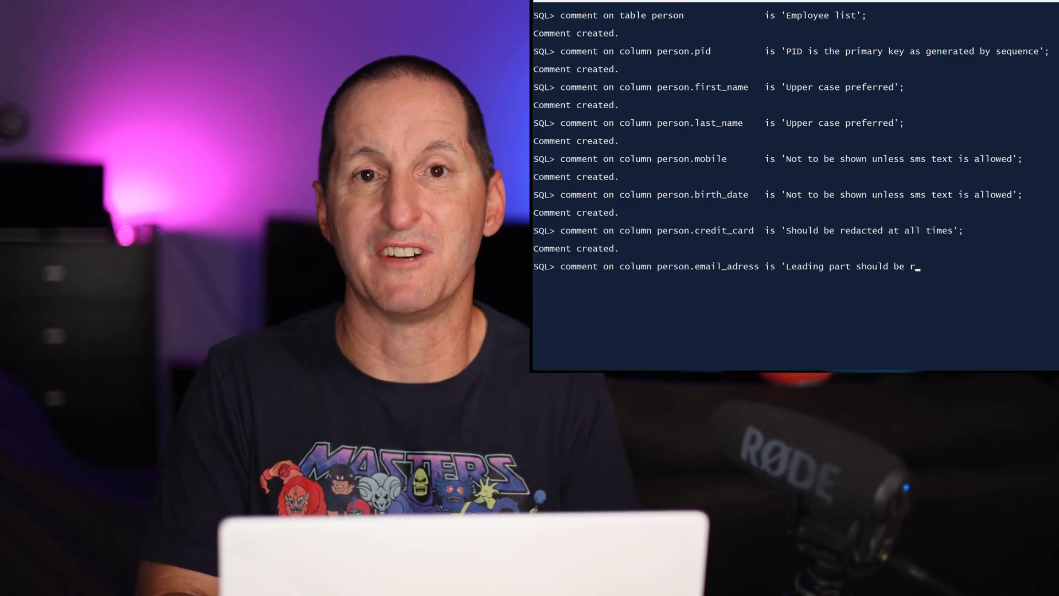
type("edacted except for admins';")
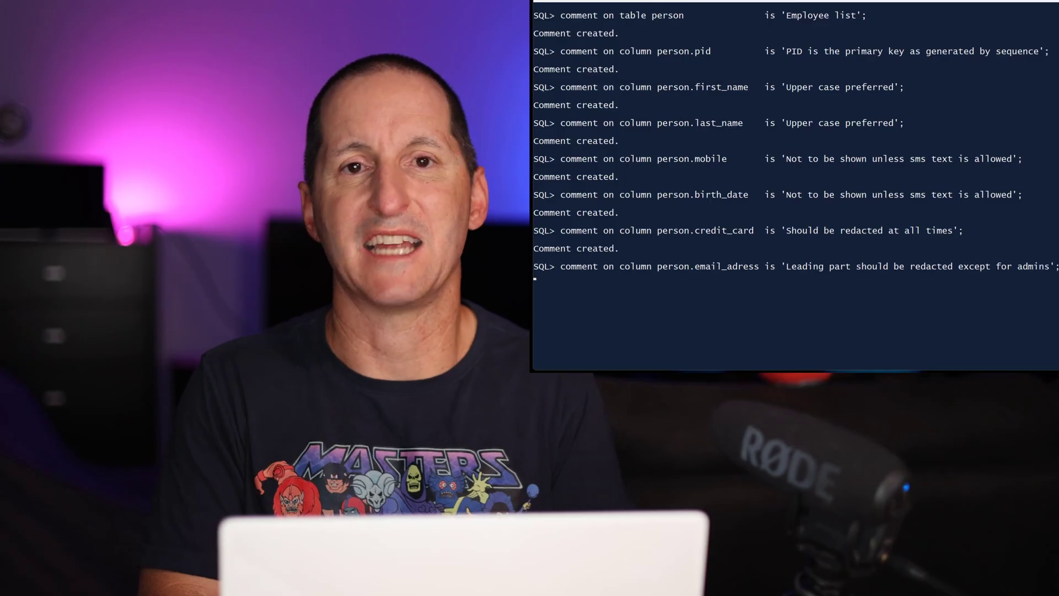
key("Return")
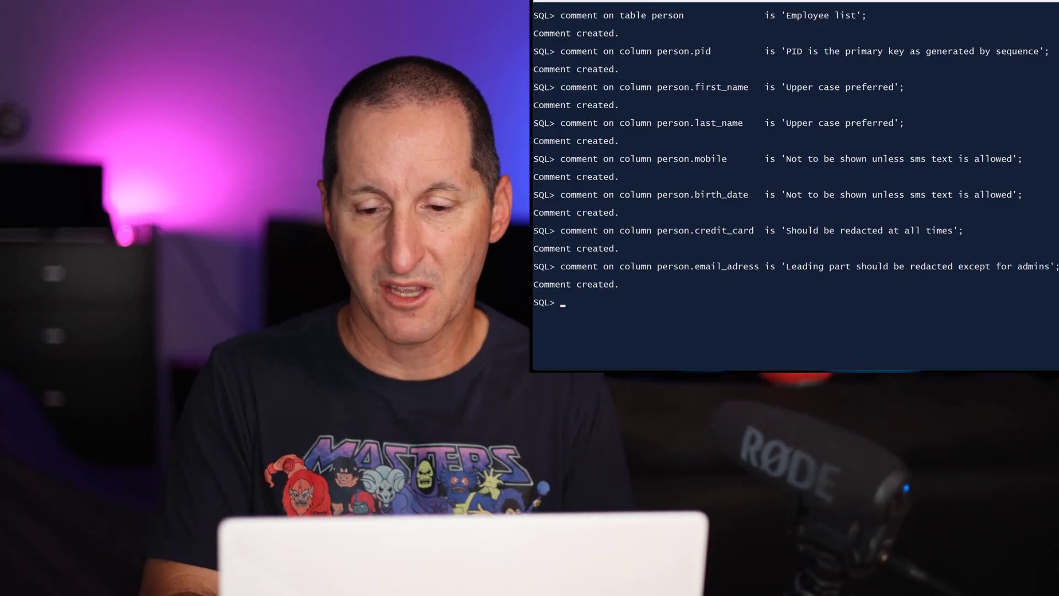